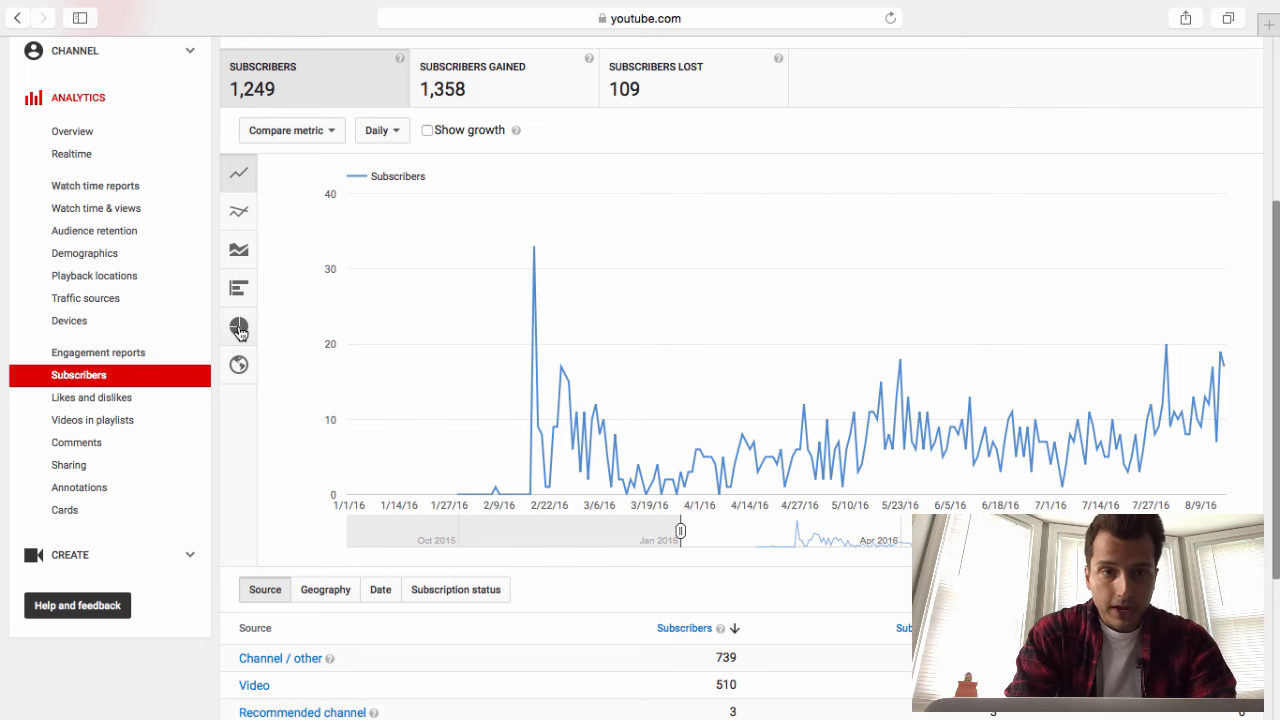
pyautogui.scroll(-3)
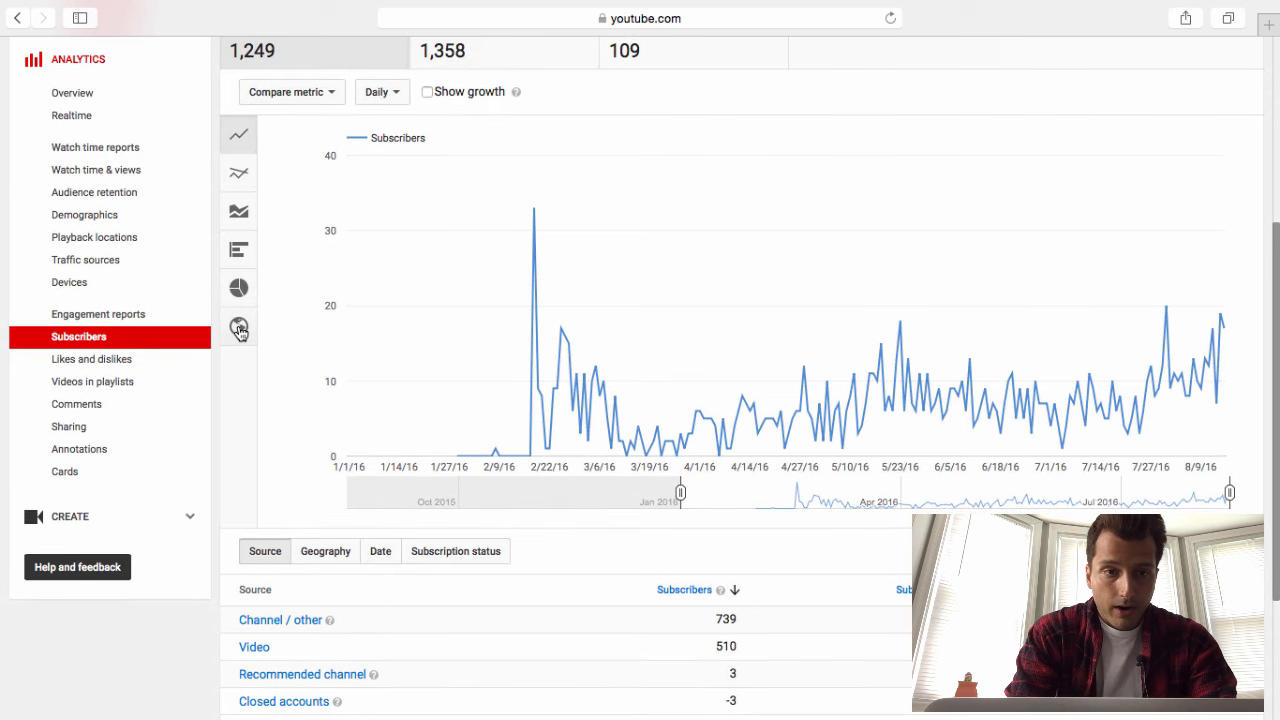
pyautogui.moveTo(240, 328)
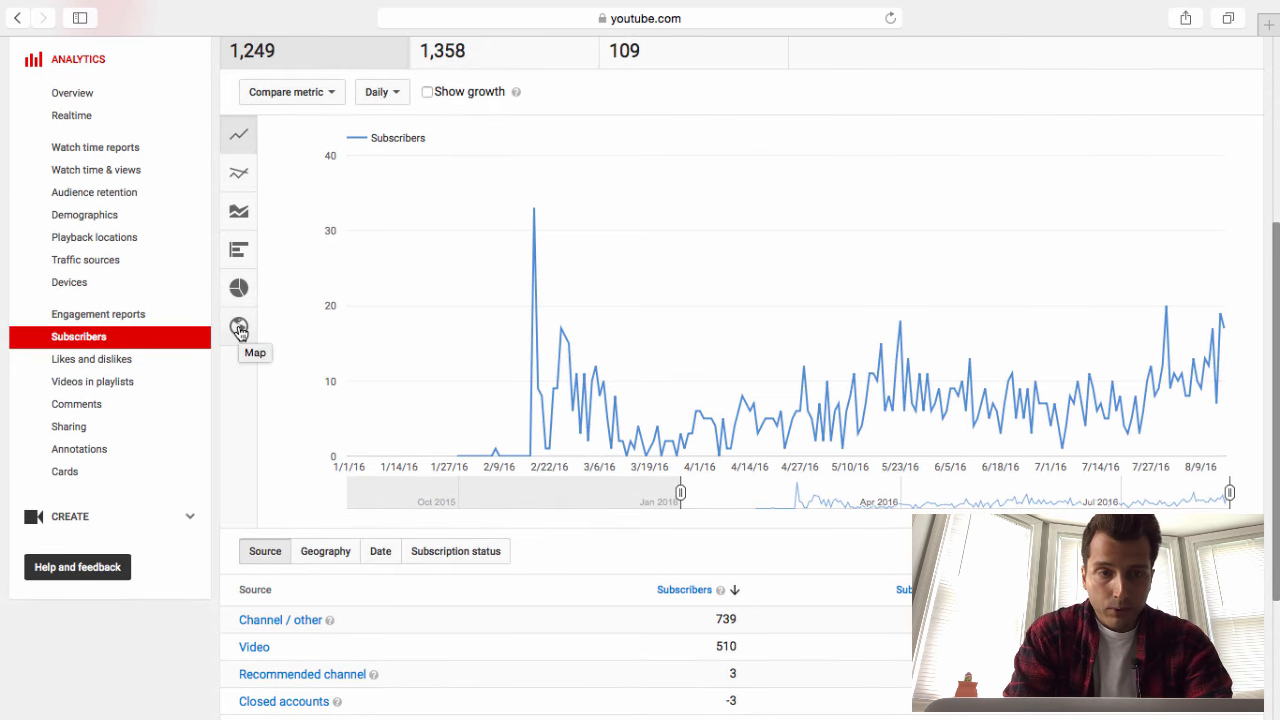
pyautogui.moveTo(524, 224)
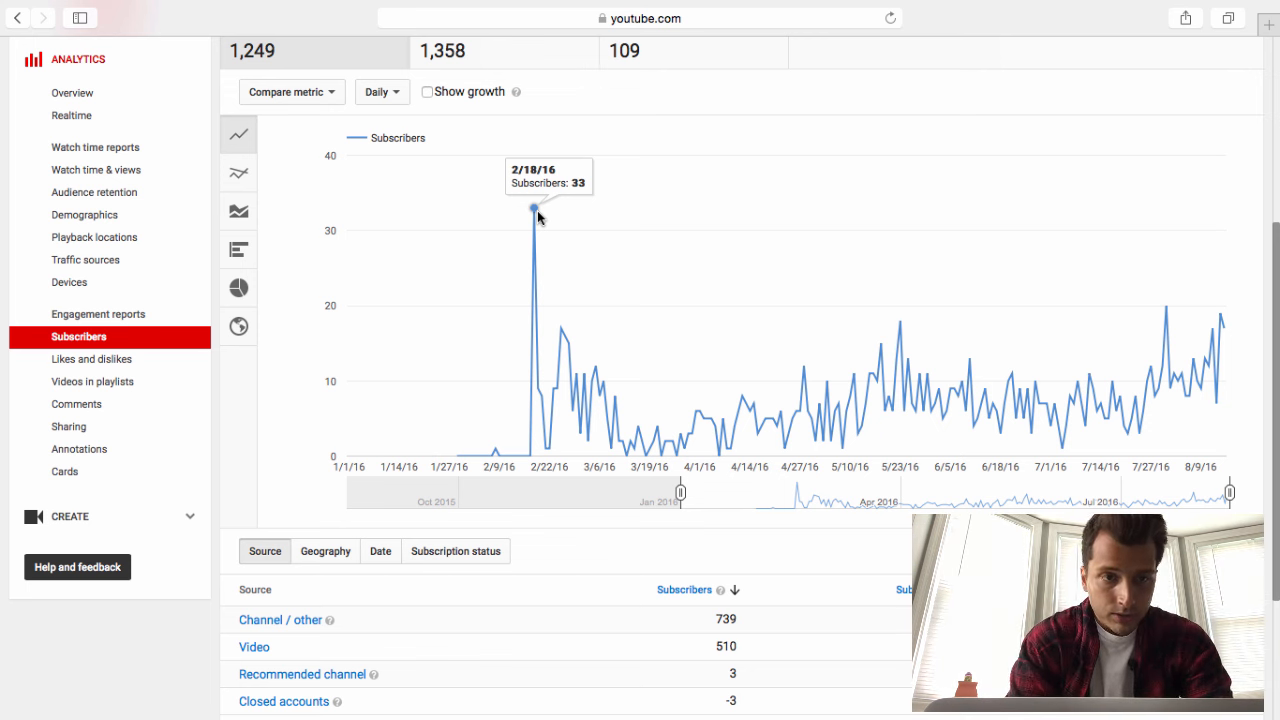
pyautogui.moveTo(570, 292)
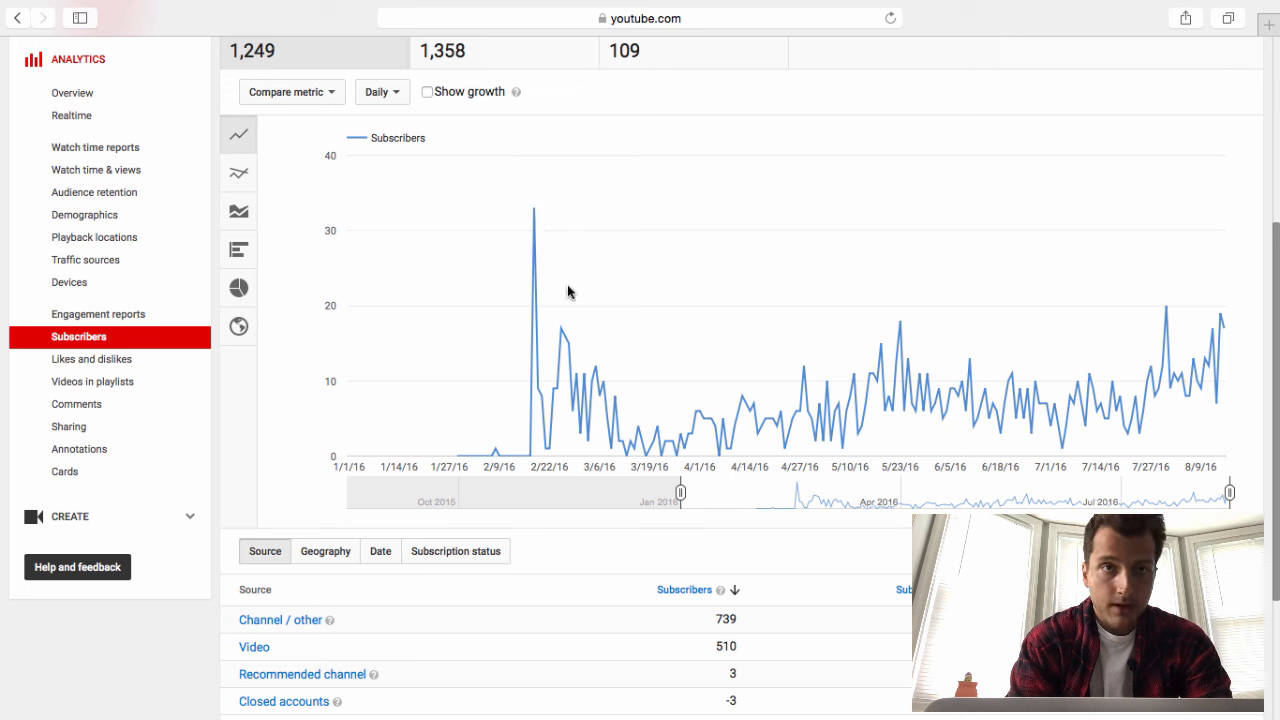
pyautogui.moveTo(560, 332)
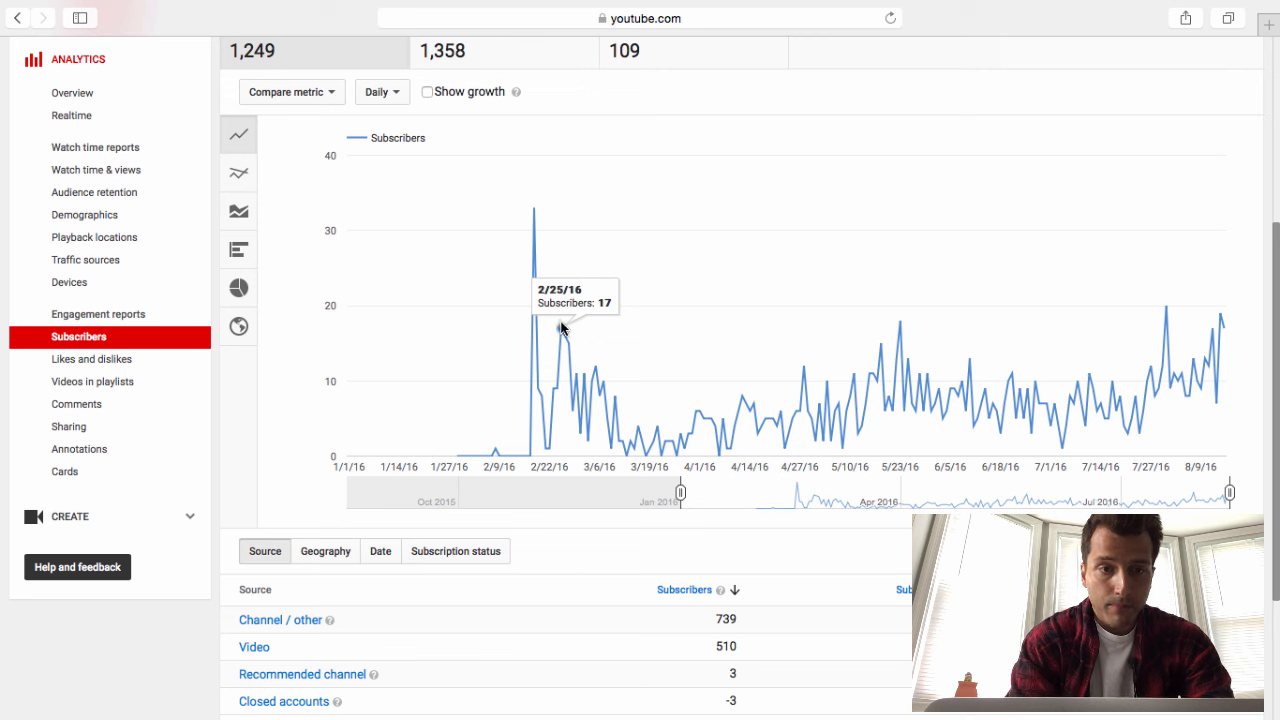
pyautogui.moveTo(578, 378)
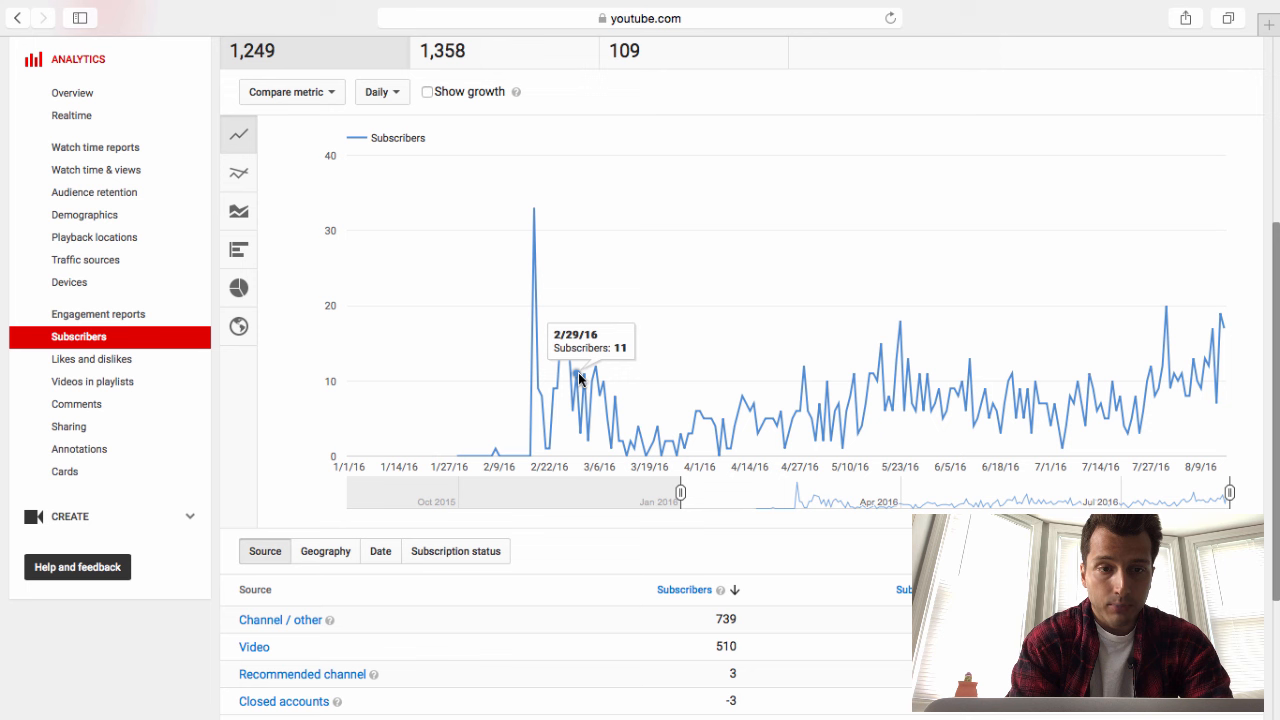
pyautogui.moveTo(616, 400)
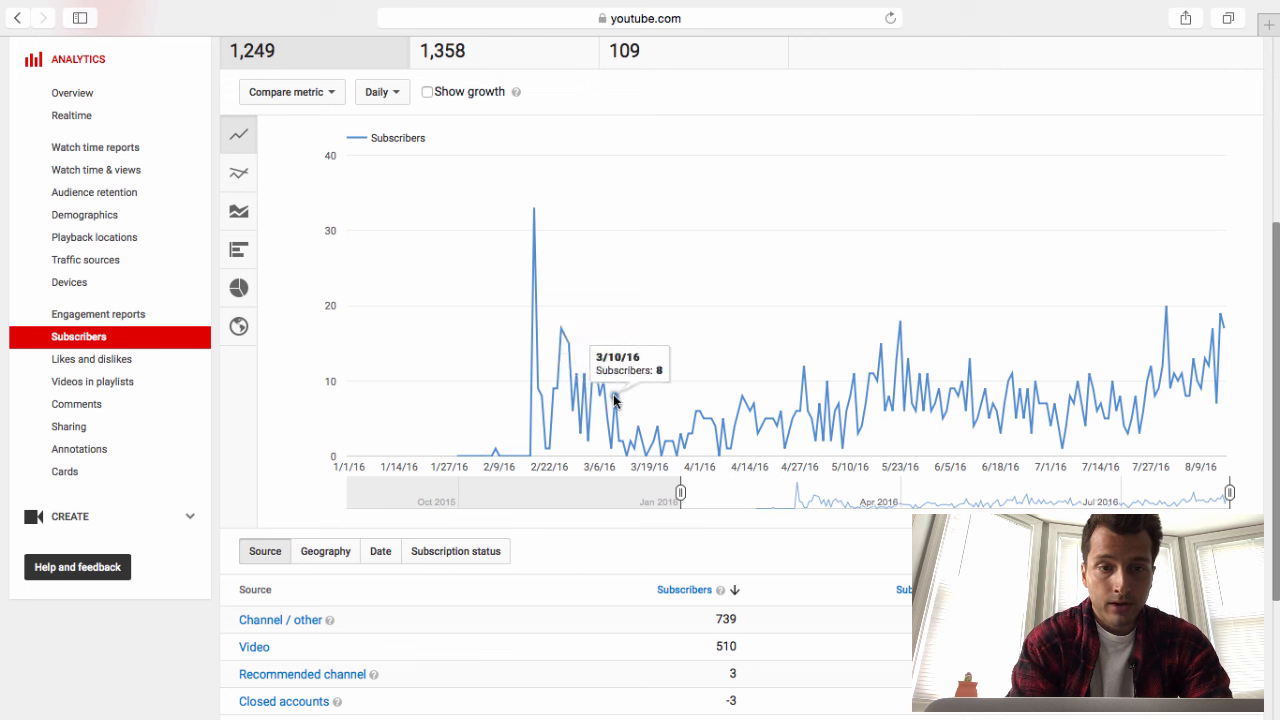
pyautogui.moveTo(636, 426)
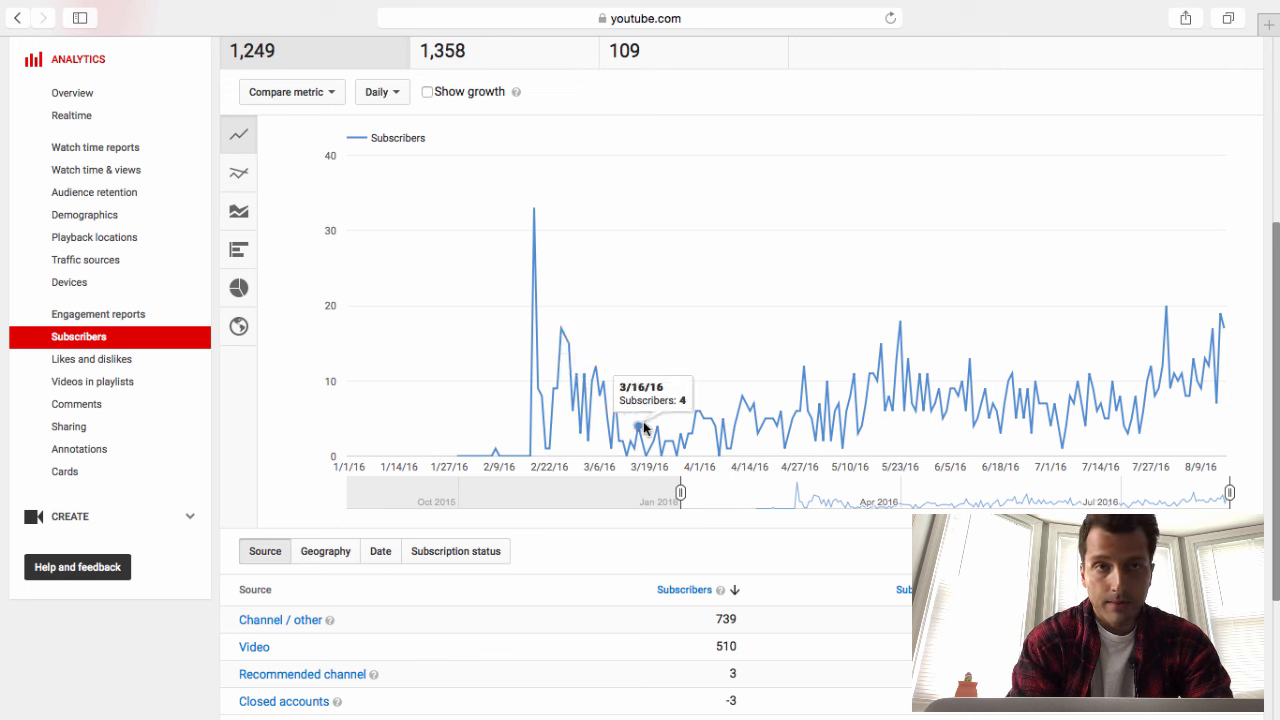
pyautogui.moveTo(660, 430)
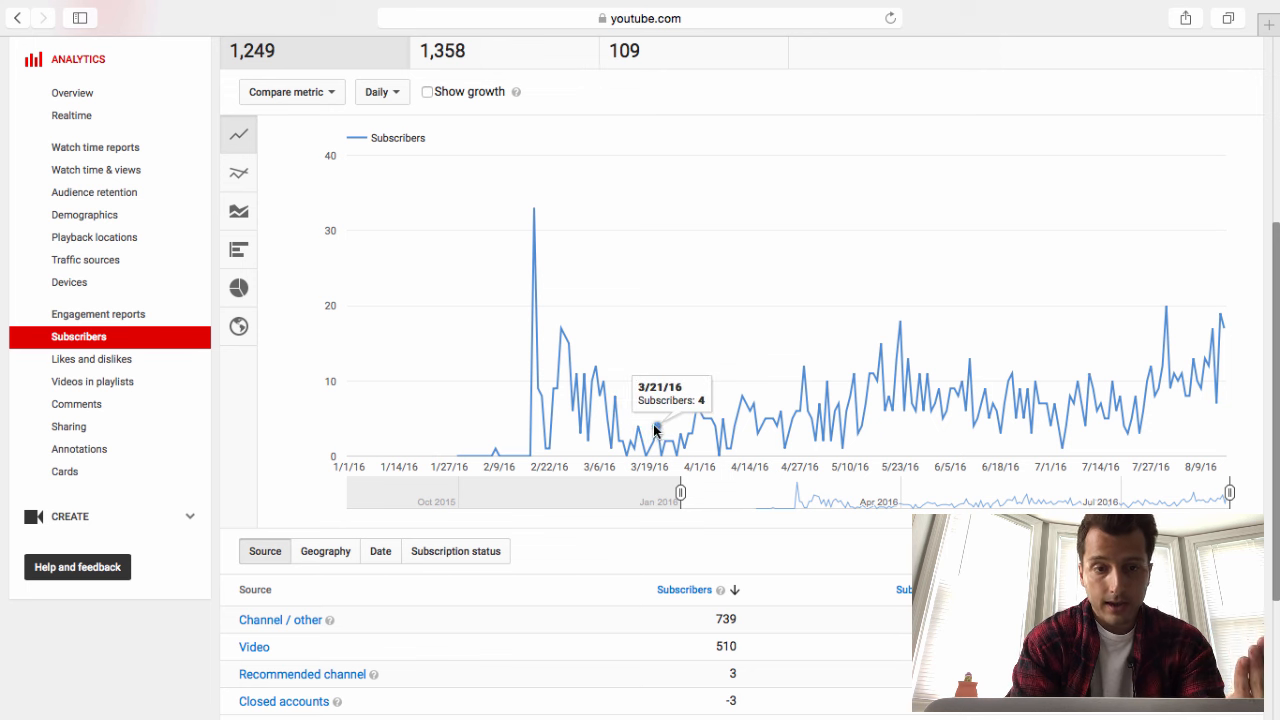
pyautogui.moveTo(672, 424)
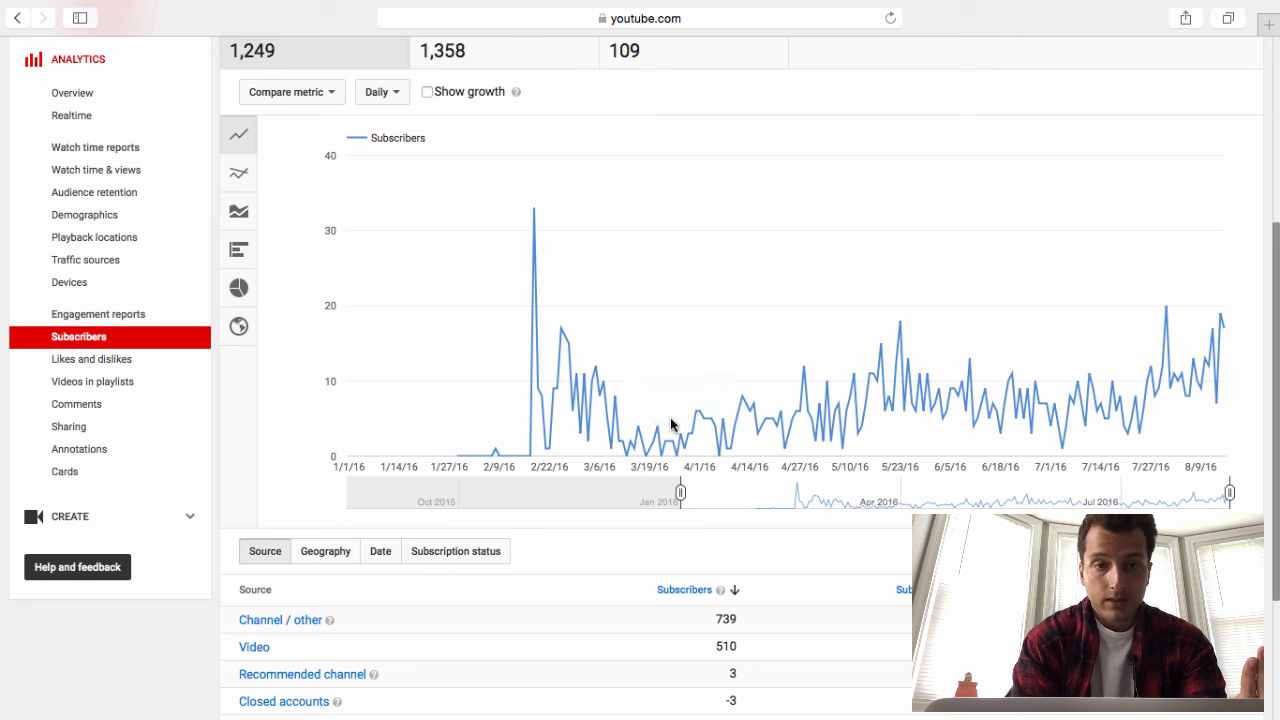
pyautogui.moveTo(736, 424)
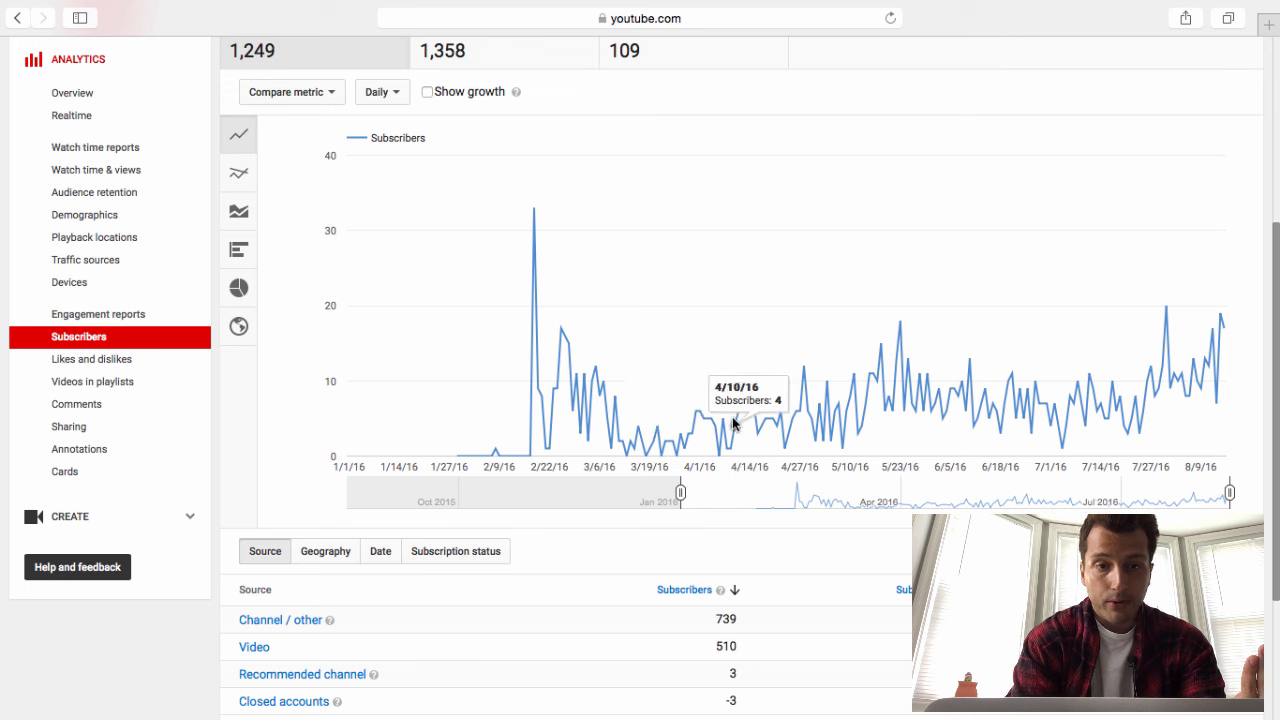
pyautogui.moveTo(756, 410)
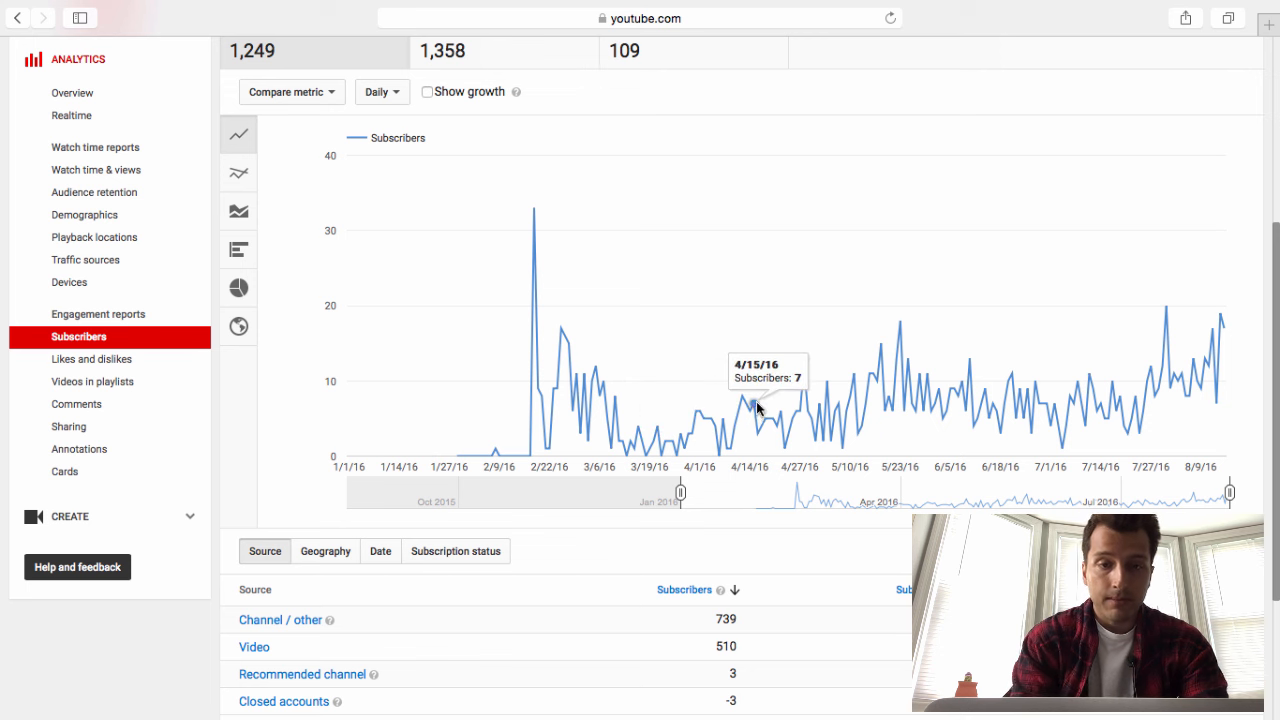
pyautogui.moveTo(808, 368)
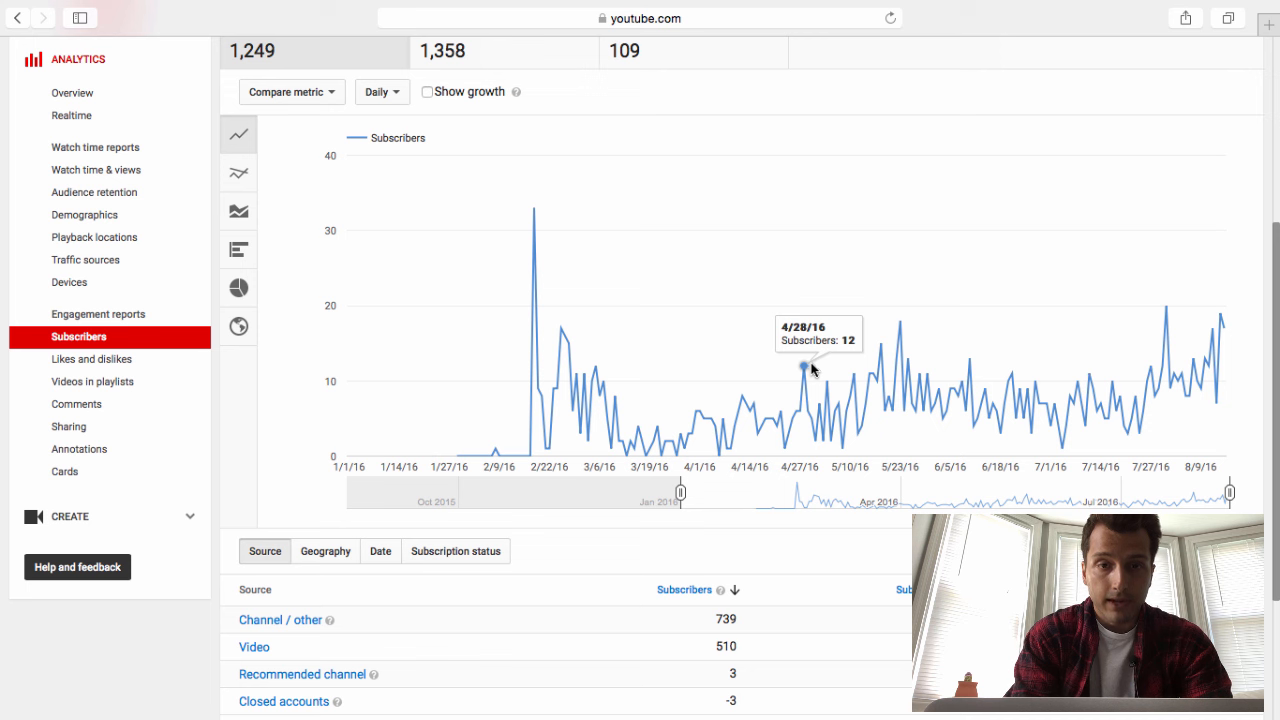
pyautogui.moveTo(856, 378)
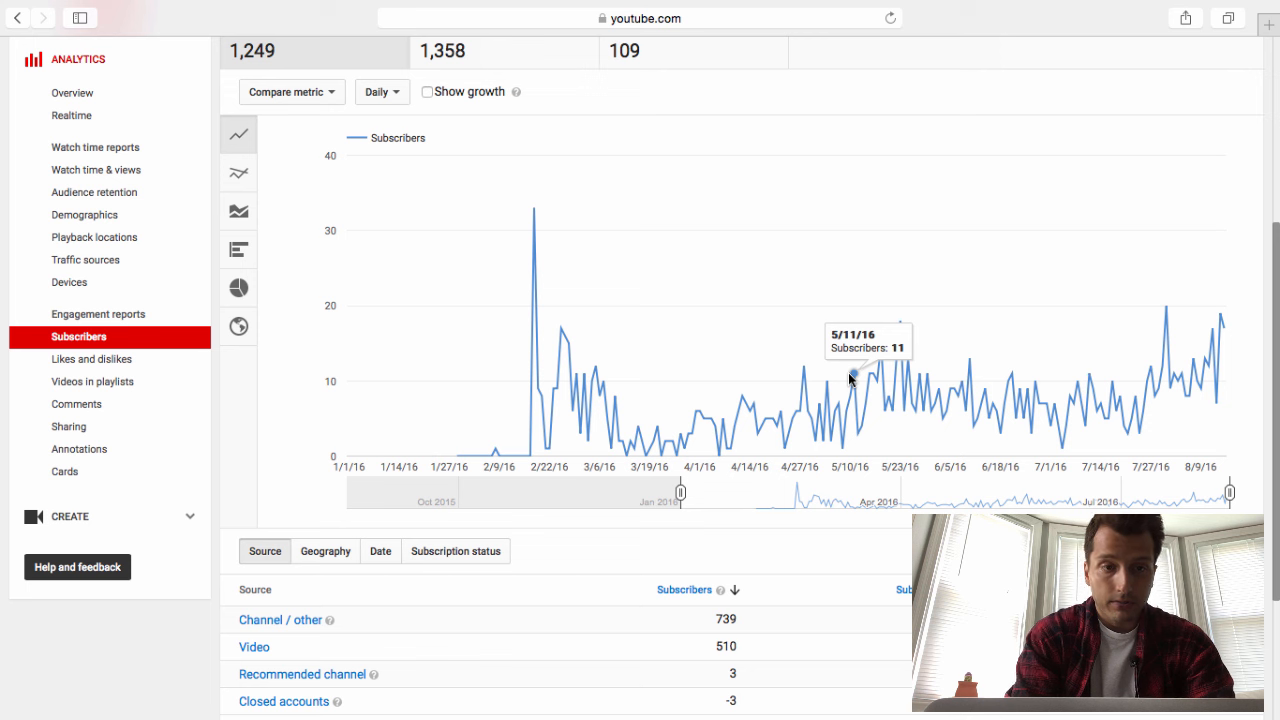
pyautogui.moveTo(736, 348)
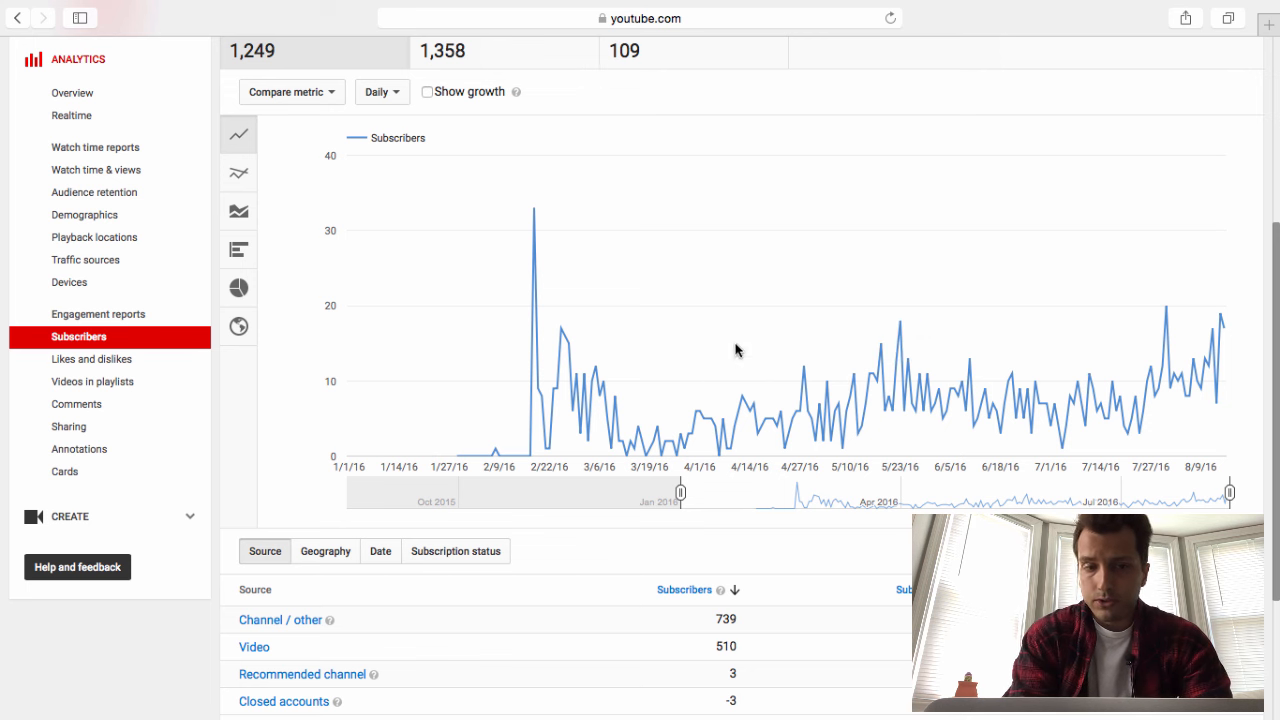
pyautogui.moveTo(618, 376)
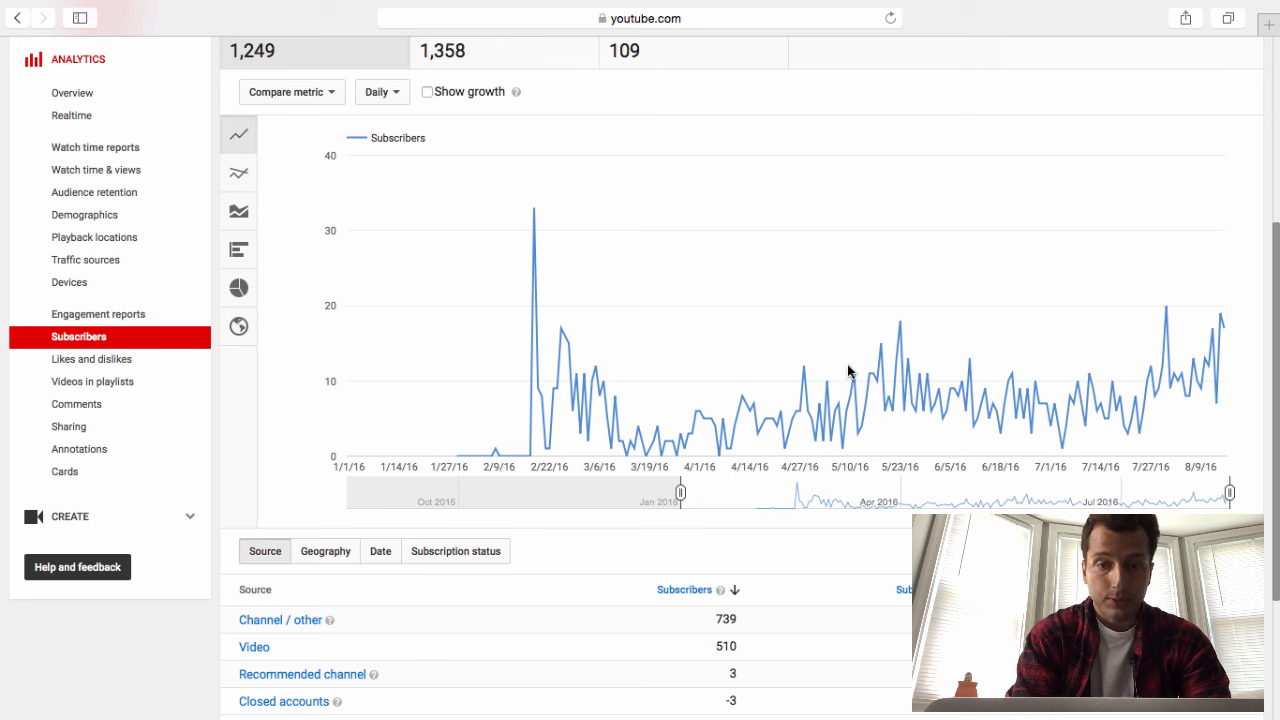
pyautogui.moveTo(1090, 378)
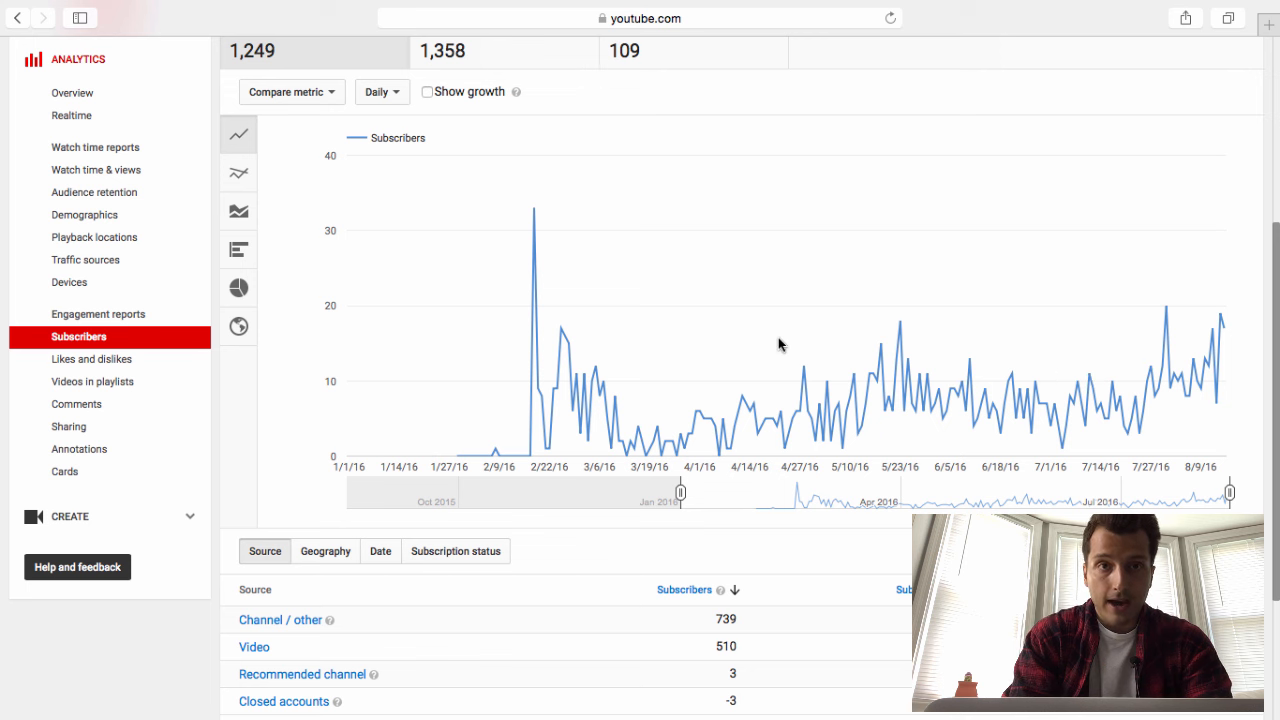
pyautogui.moveTo(1130, 400)
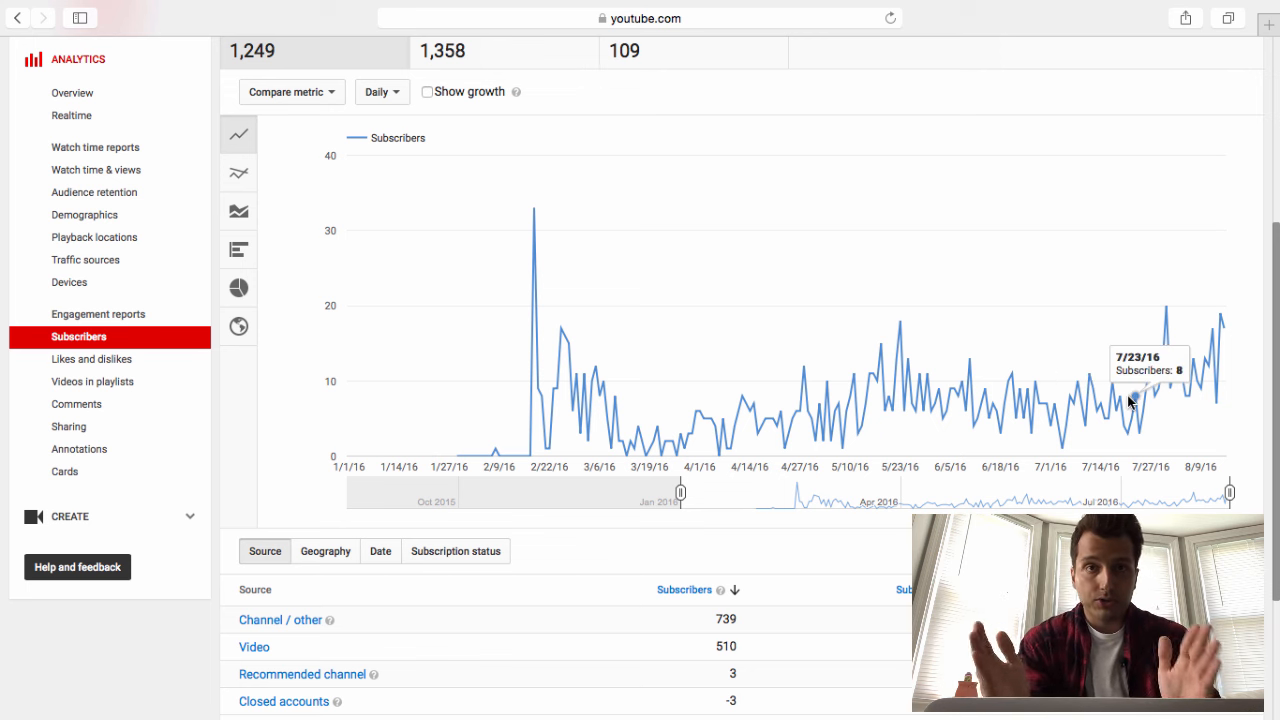